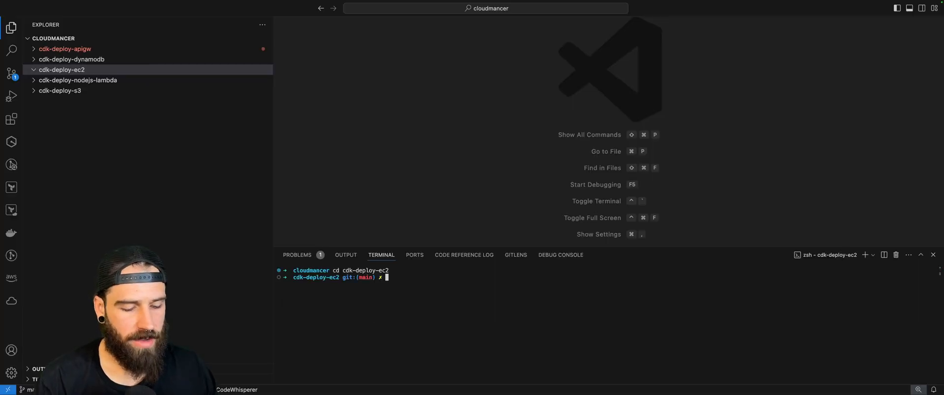
- Initialise a TypeScript CDK app in cdk-deploy-ec2 with 'cdk init app -l typescript'
type("cdk init app -l typescript")
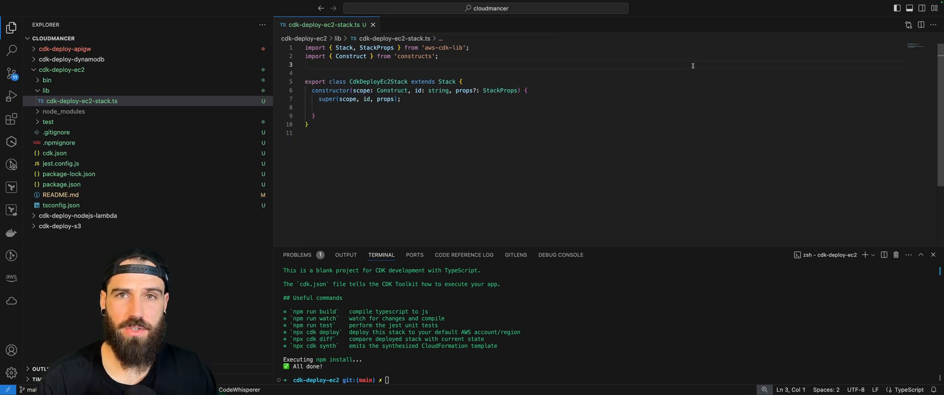
- Import the EC2 classes and add a vpc constant via Vpc.fromLookup with isDefault: true
type("import {}")
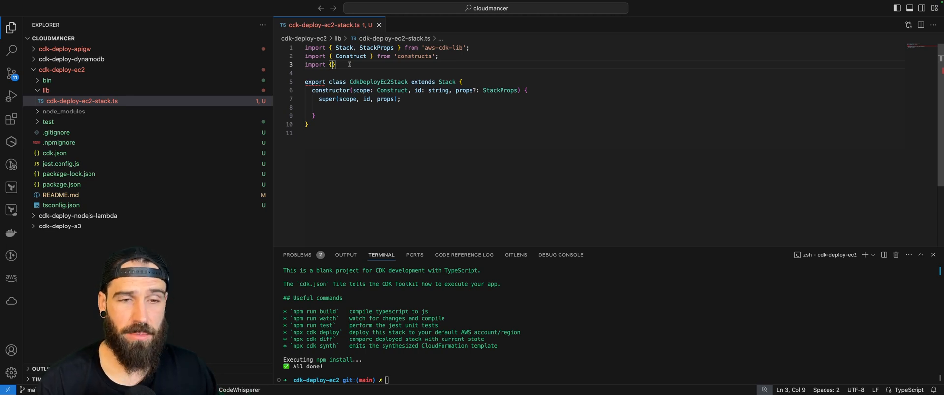
type("const vpc")
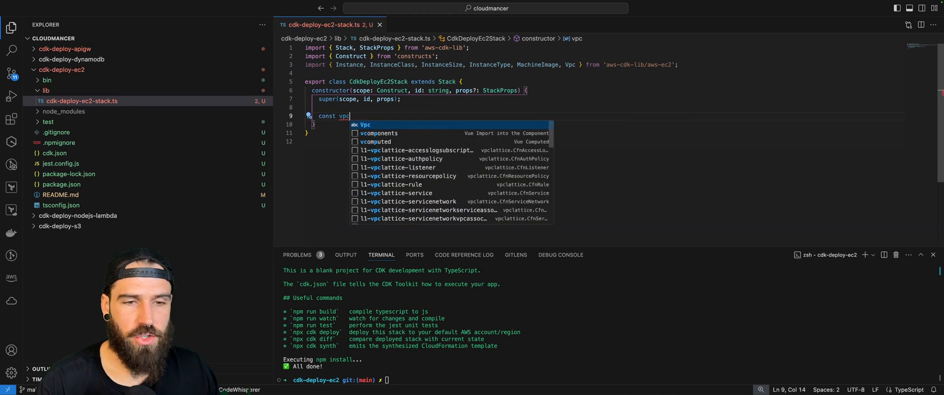
type("= new")
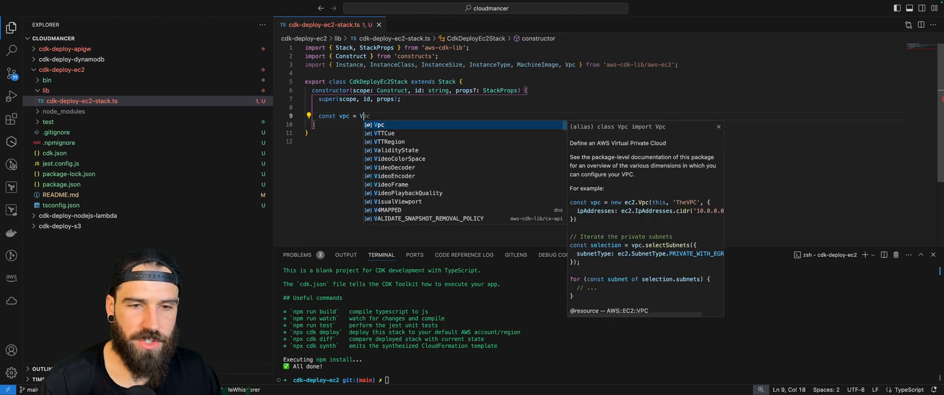
type(".fromLookup(")
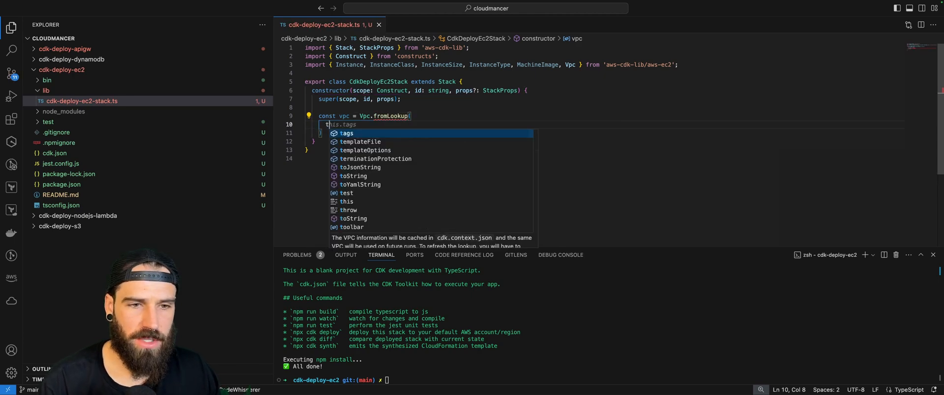
type("this,")
type("'")
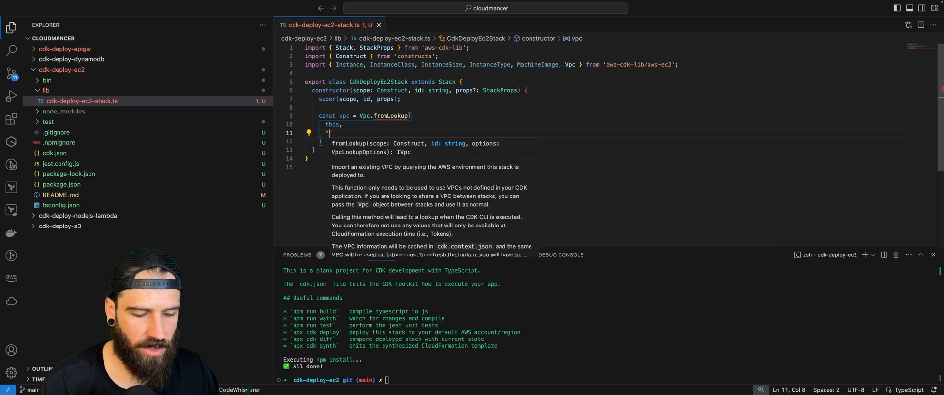
type("{")
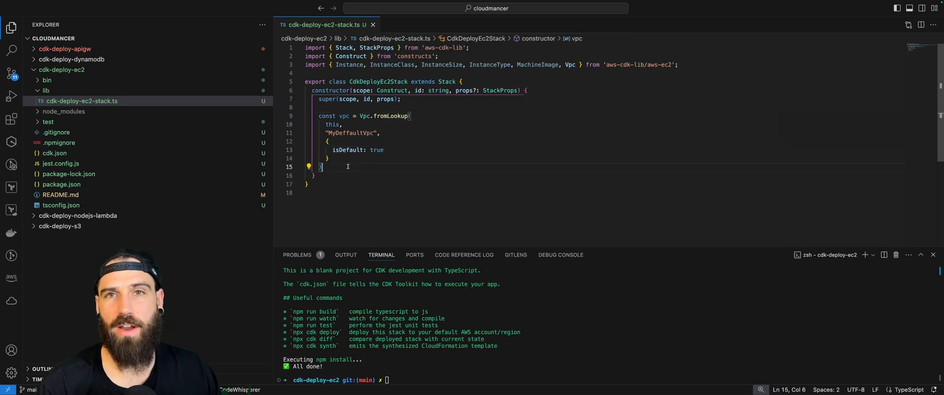
type("console")
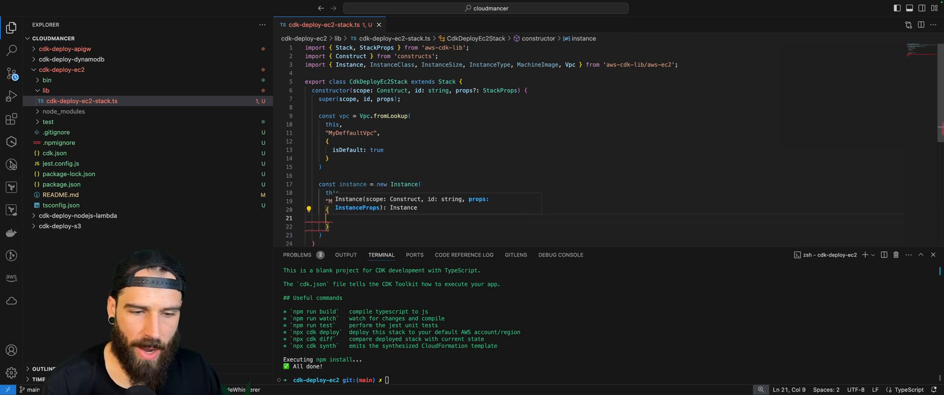
- Give MyEc2Instance the vpc, MachineImage.latestAmazonLinux2023() and InstanceType.of(T3, MICRO)
type("vpc: vpc,")
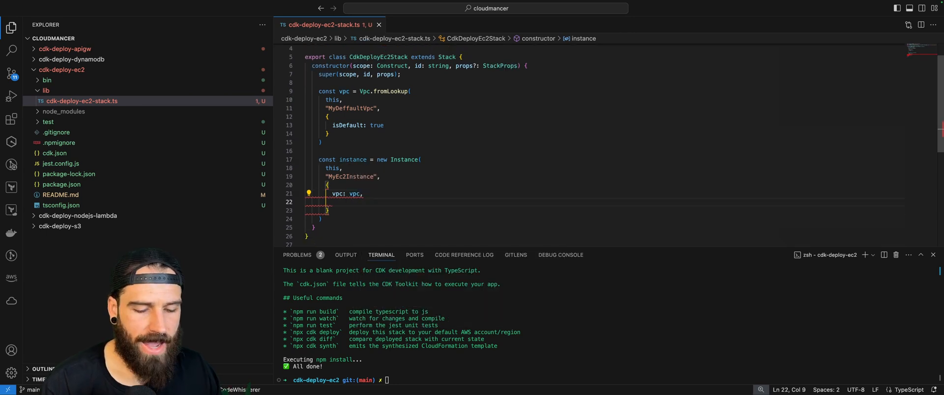
type("machineImage:")
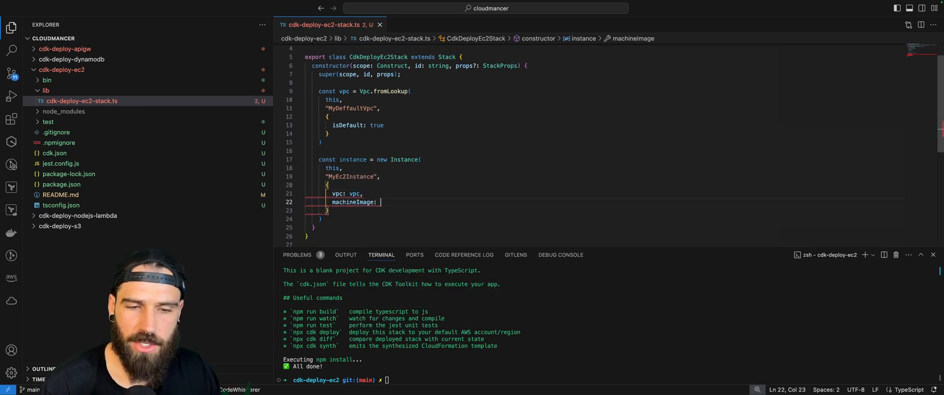
type("MachineImage")
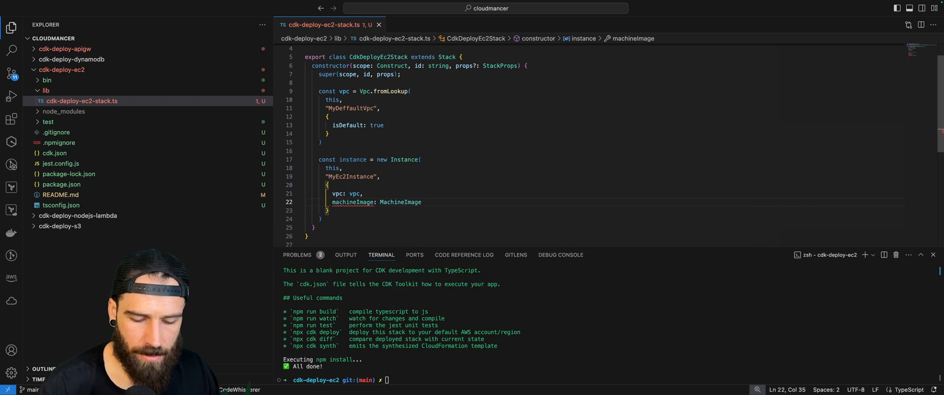
type(".latestAmazonLinux2023")
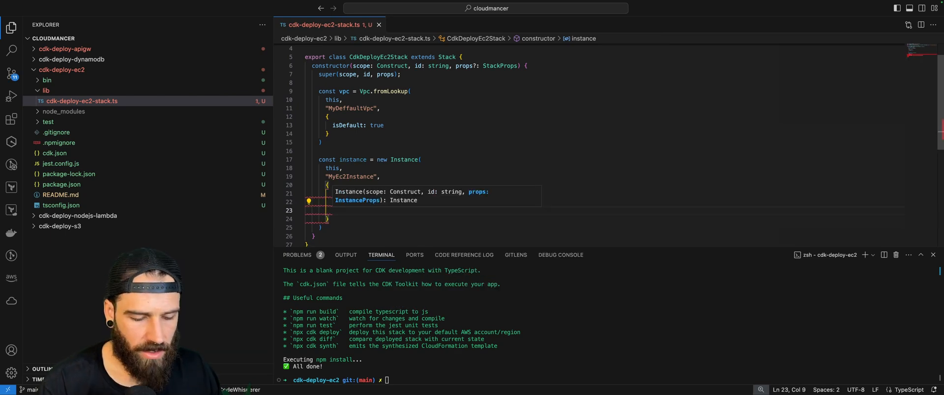
type("vpc: vpc,")
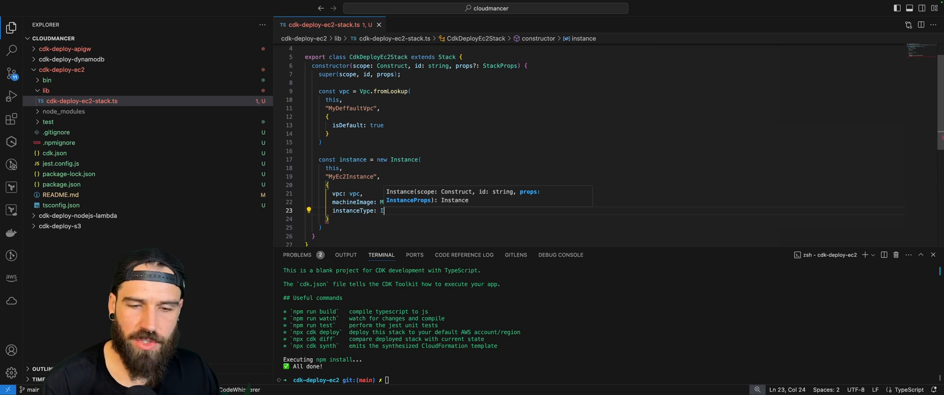
type("InstanceType.of(InstanceClass.T3, InstanceSize.MICRO)")
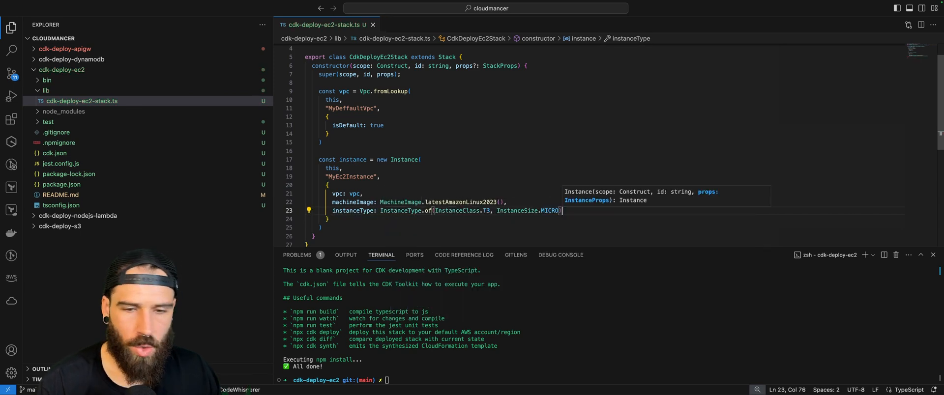
mouse_move(485, 210)
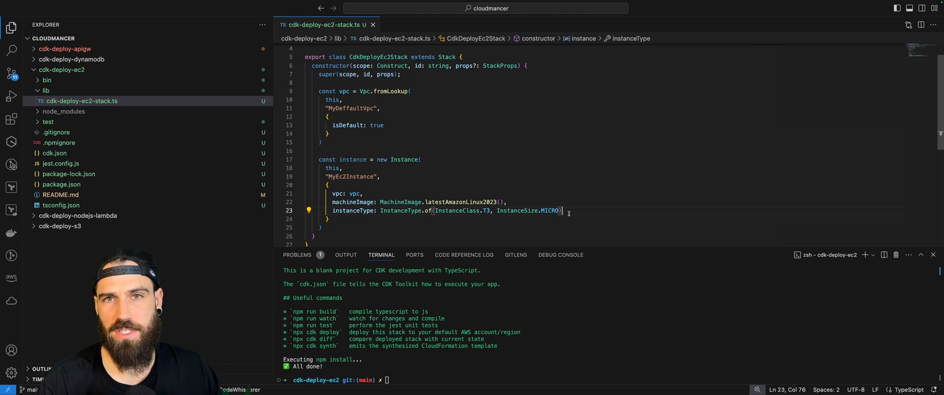
scroll("up", 3)
type(",")
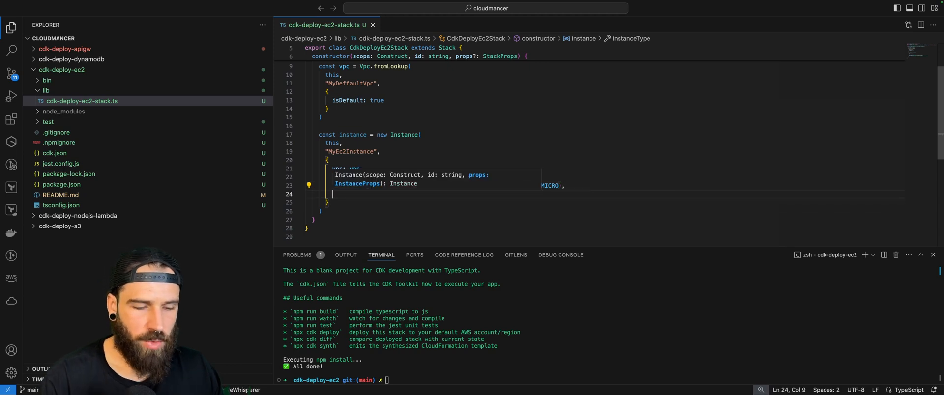
type("sec")
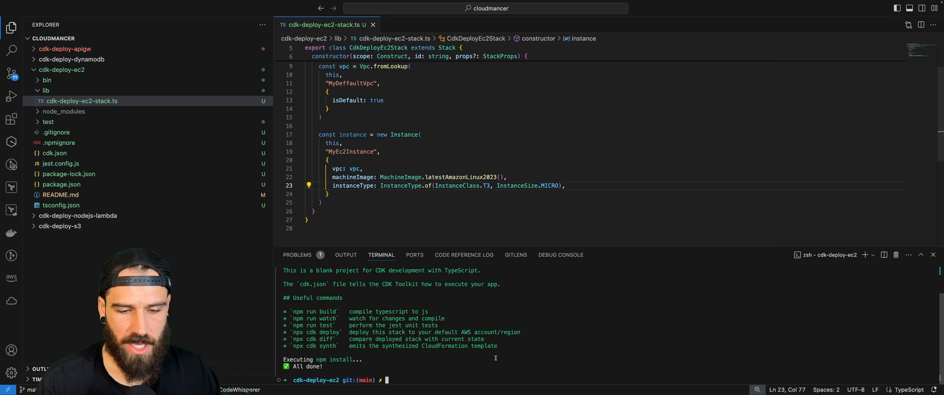
- Deploy the stack with 'cdk deploy --profile cloudmancer' and approve the security changes with y
type("cdk deploy --profile cloudmancer")
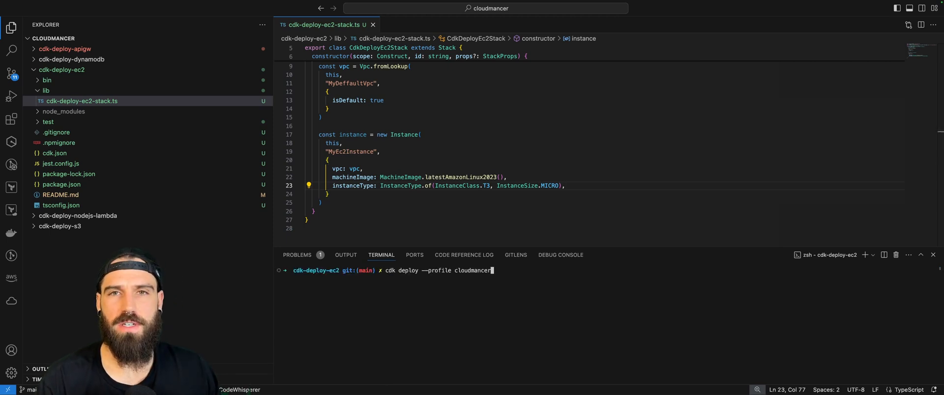
key("Return")
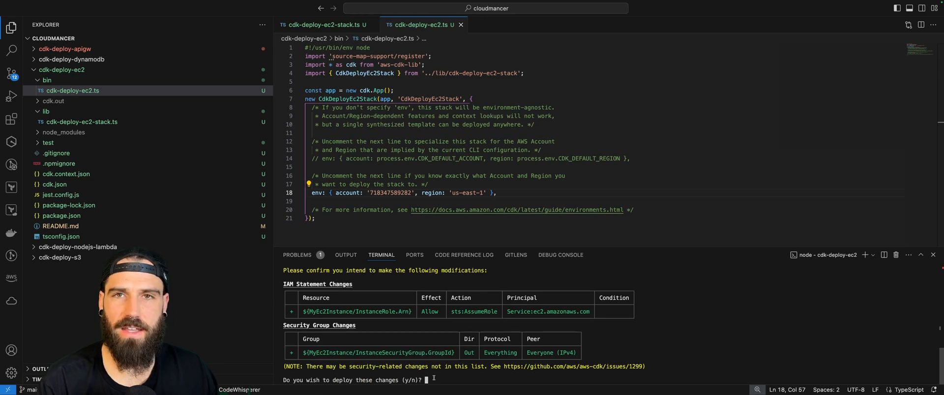
type("y")
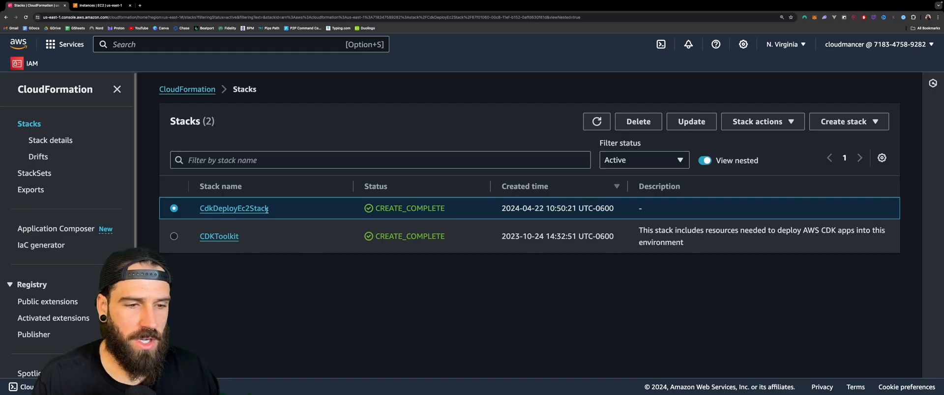
- Open CdkDeployEc2Stack in CloudFormation and view its Resources tab
left_click(234, 208)
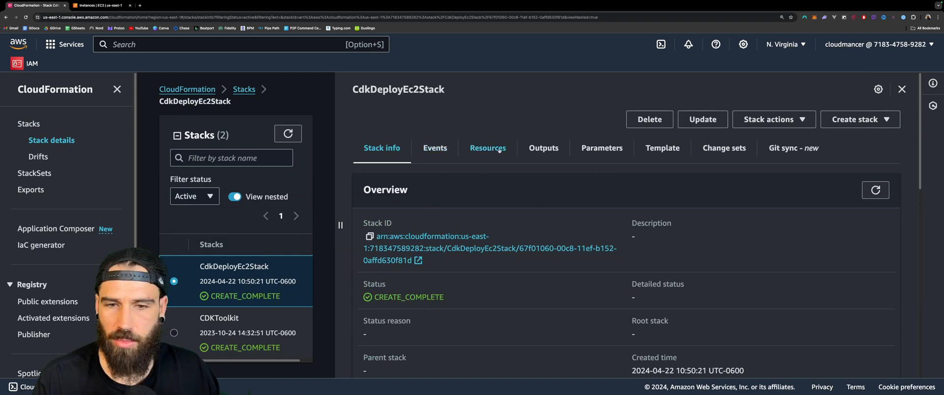
left_click(488, 148)
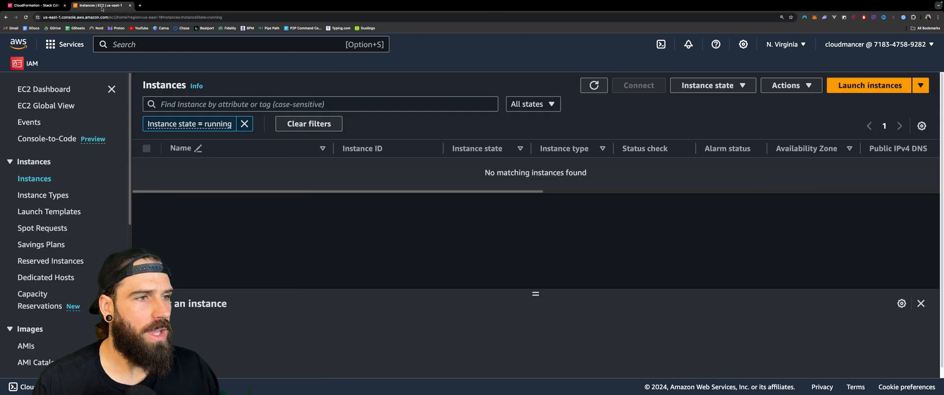
- Refresh the EC2 instance list and open CdkDeployEc2Stack/MyEc2Instance's details
left_click(594, 85)
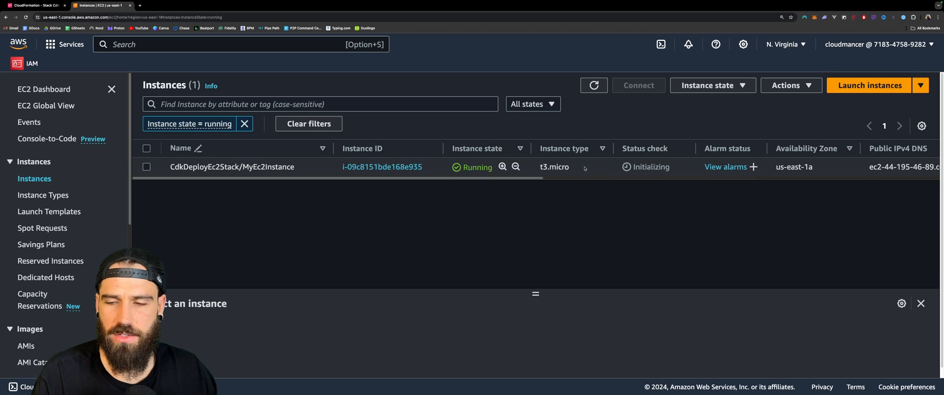
left_click(381, 166)
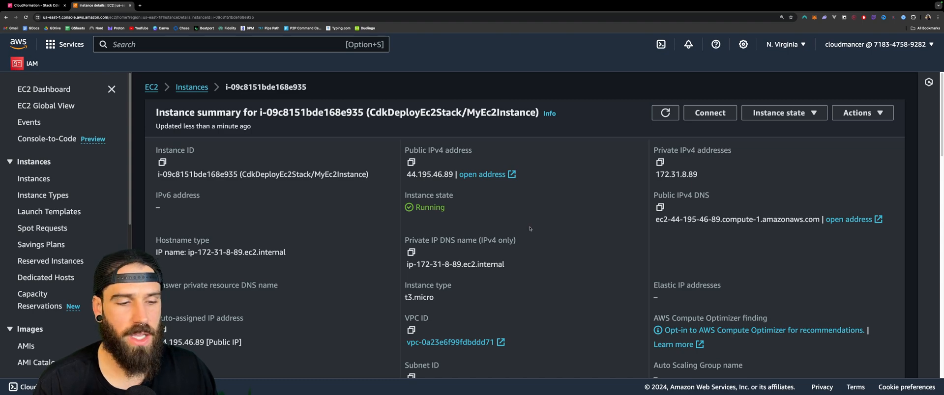
- Open the instance's Amazon Linux 2023 AMI in a new window, then return to the instance summary
scroll("down", 3)
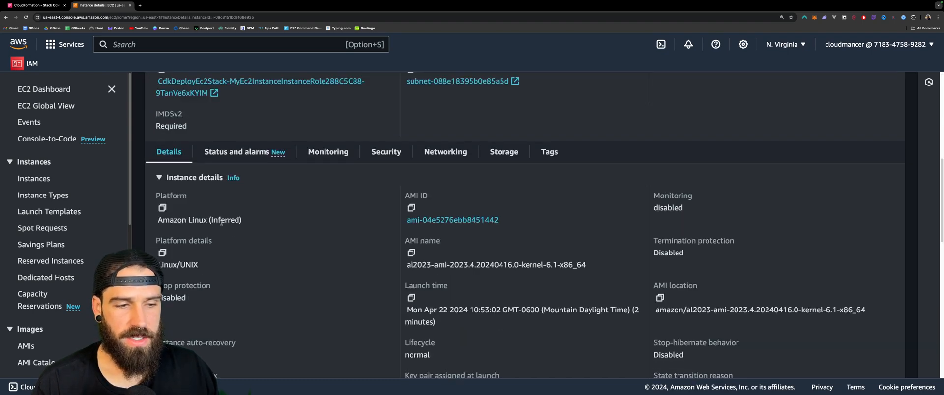
right_click(453, 220)
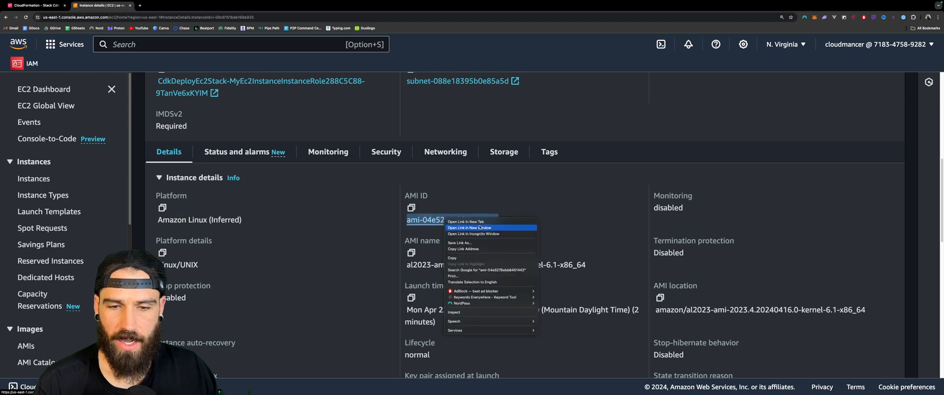
left_click(468, 222)
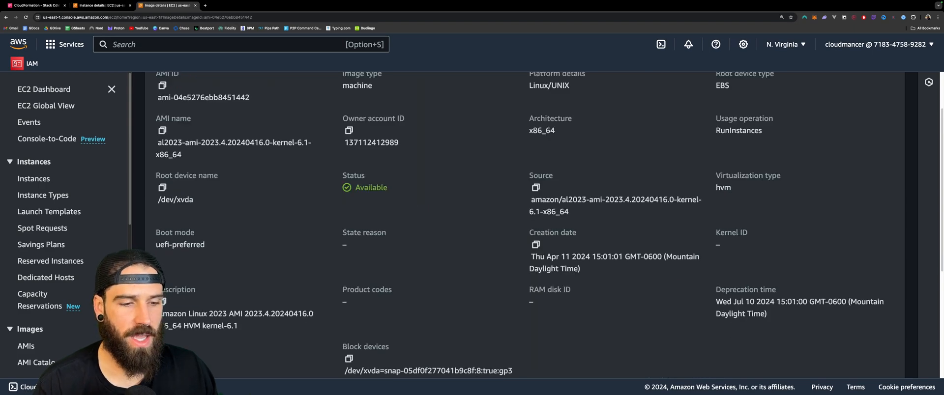
scroll("up", 3)
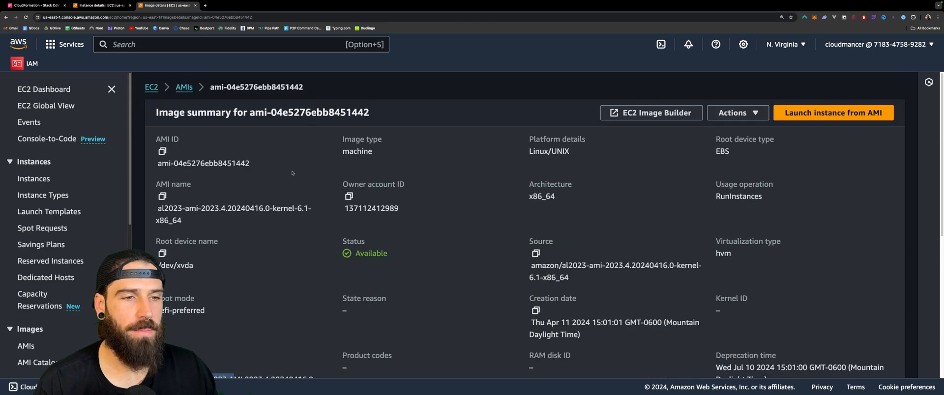
left_click(99, 6)
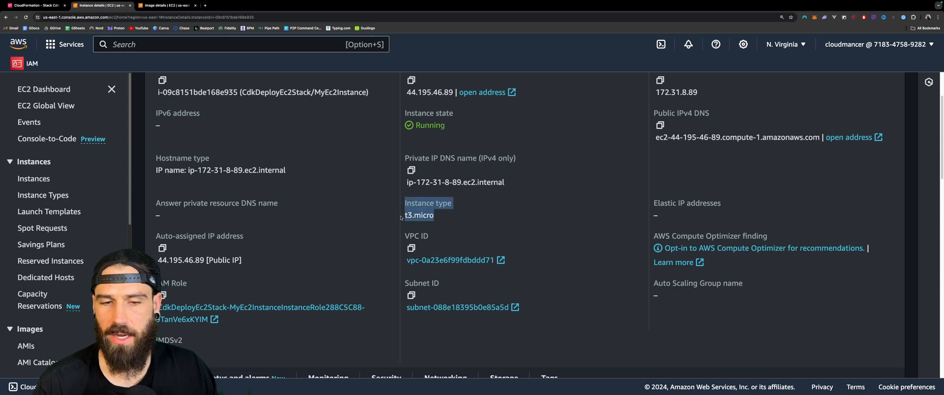
scroll("up", 3)
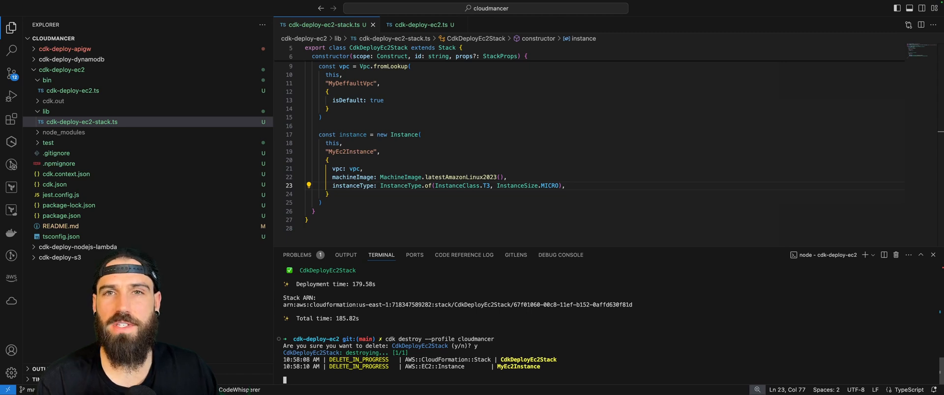
- Destroy CdkDeployEc2Stack using 'cdk destroy --profile cloudmancer' from the terminal
left_click(466, 126)
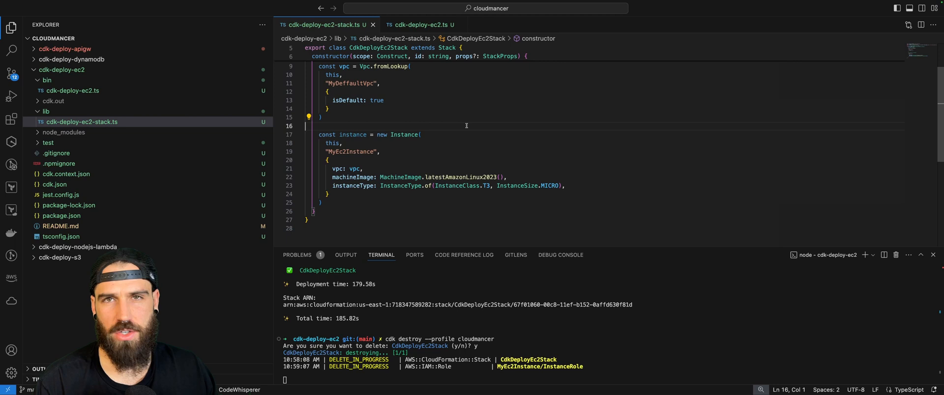